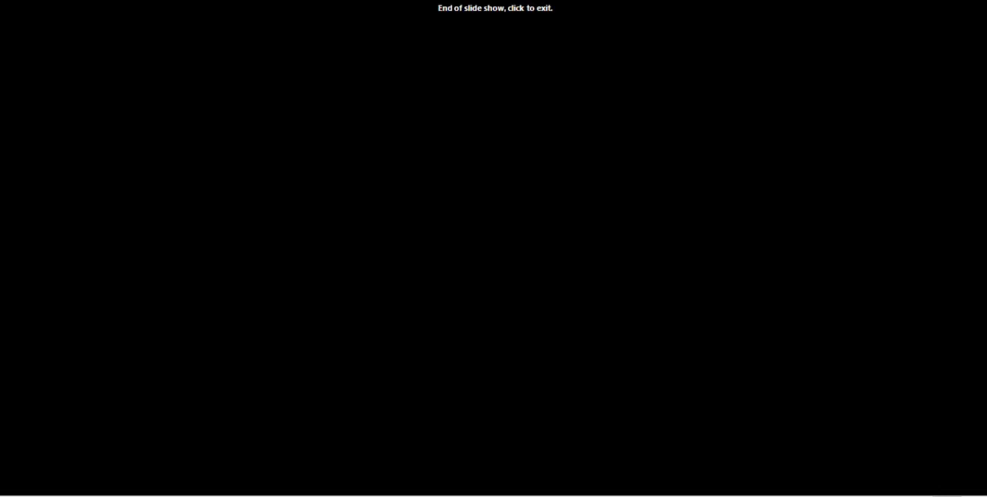
mouse_move(475, 407)
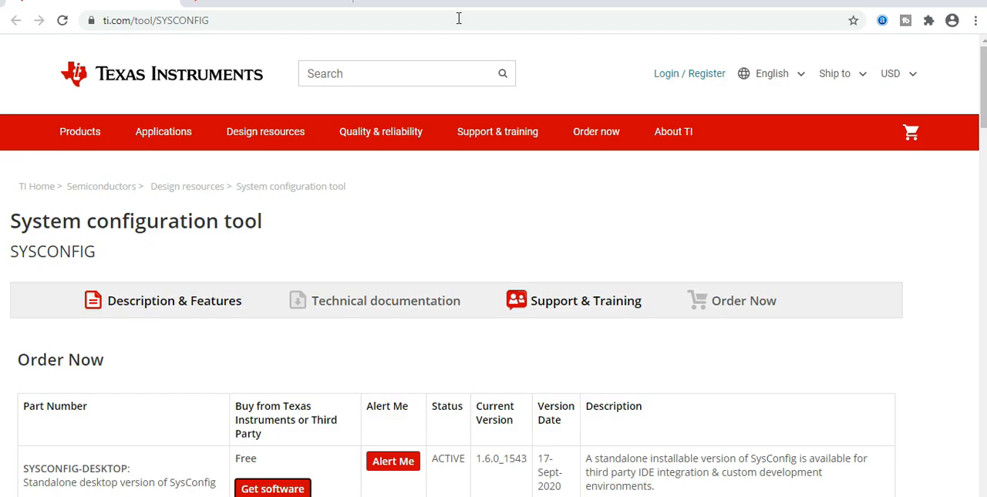
mouse_move(516, 200)
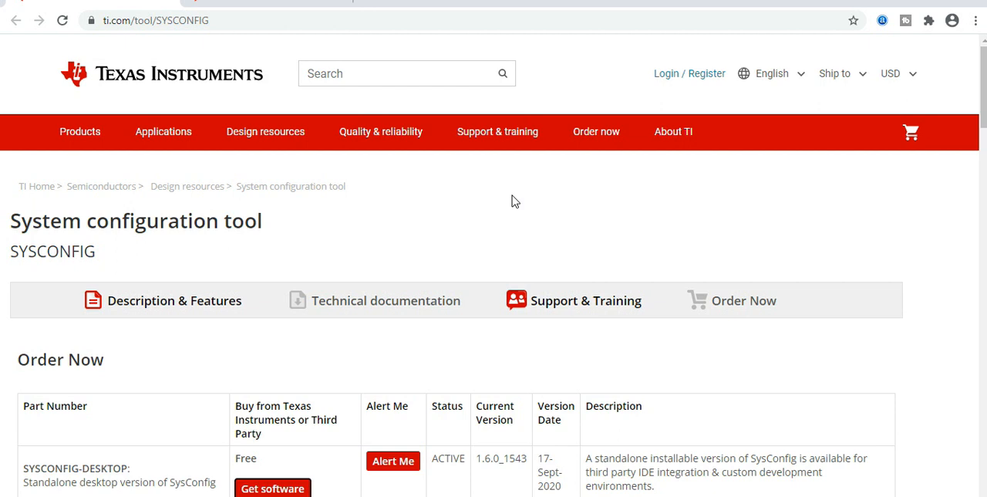
mouse_move(429, 185)
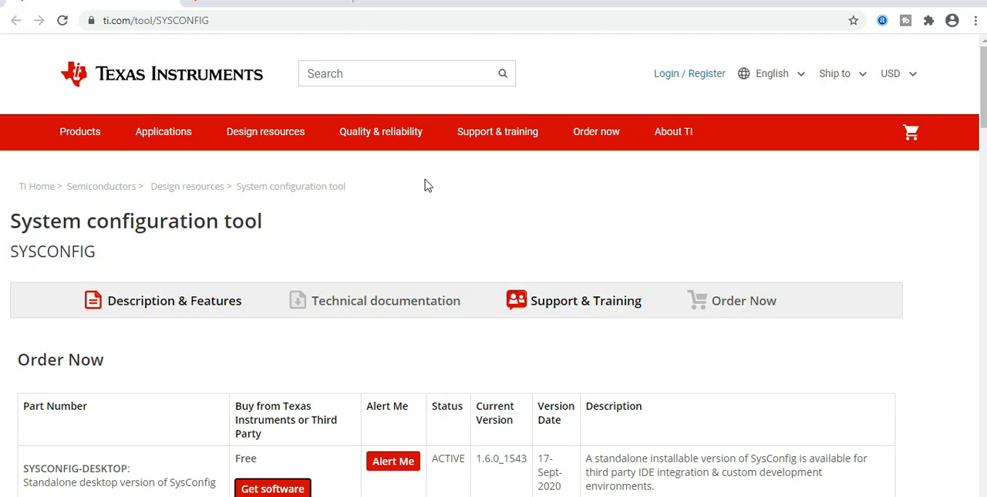
scroll("down", 3)
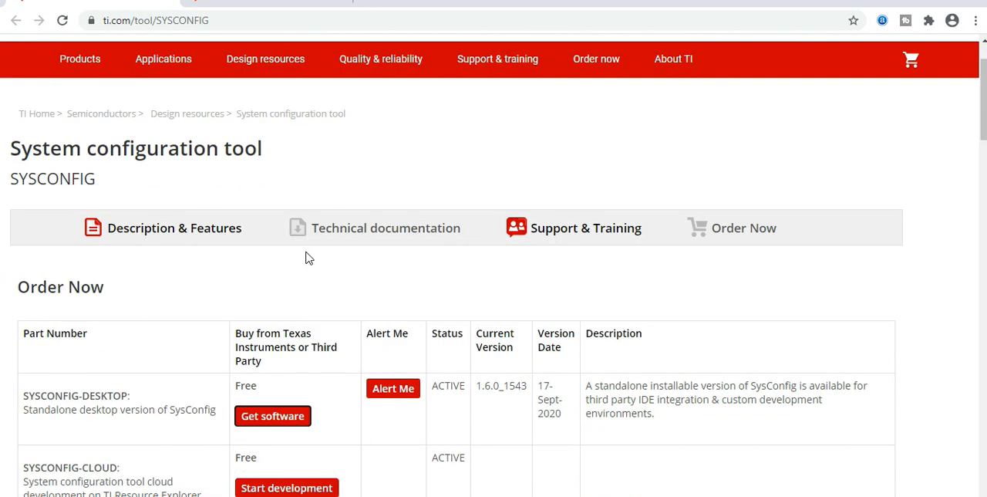
scroll("down", 3)
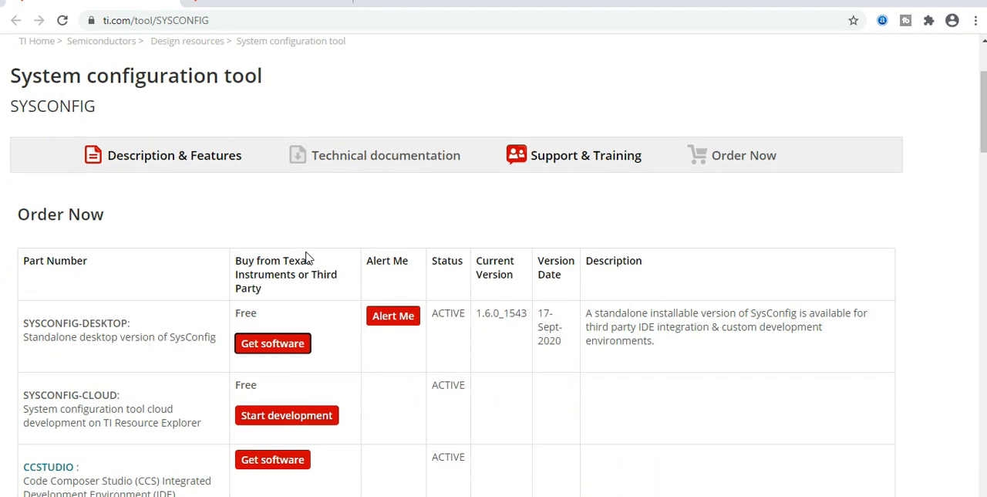
scroll("down", 3)
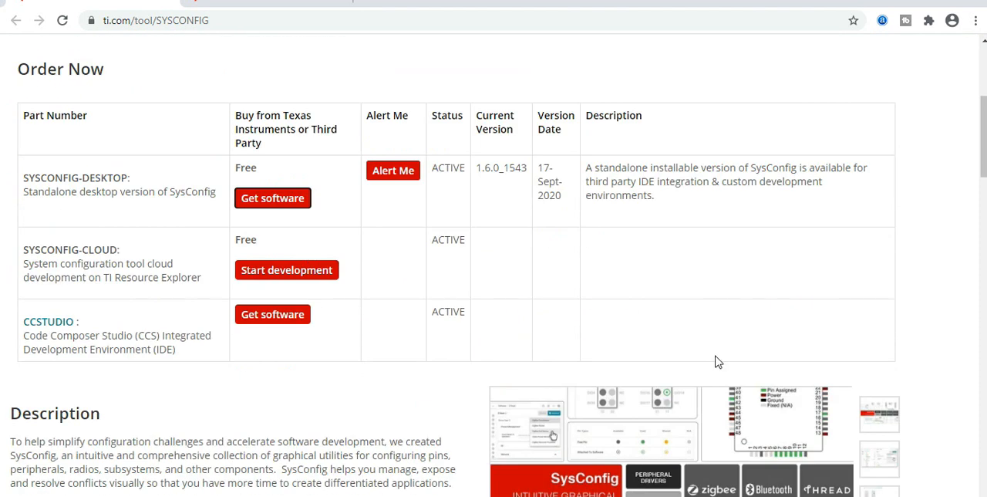
Get the SYSCONFIG-DESKTOP software page and browse its Windows, macOS, Linux installers and supported products.
left_click(271, 197)
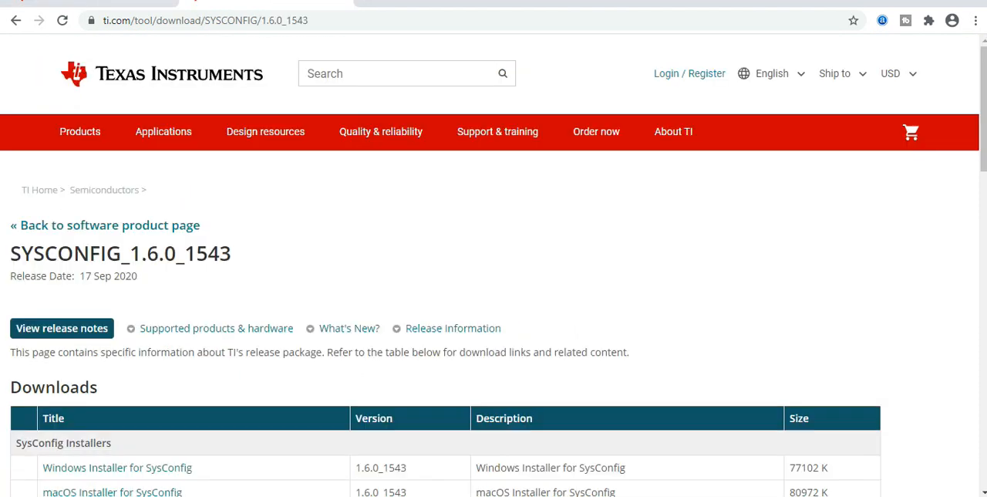
scroll("down", 3)
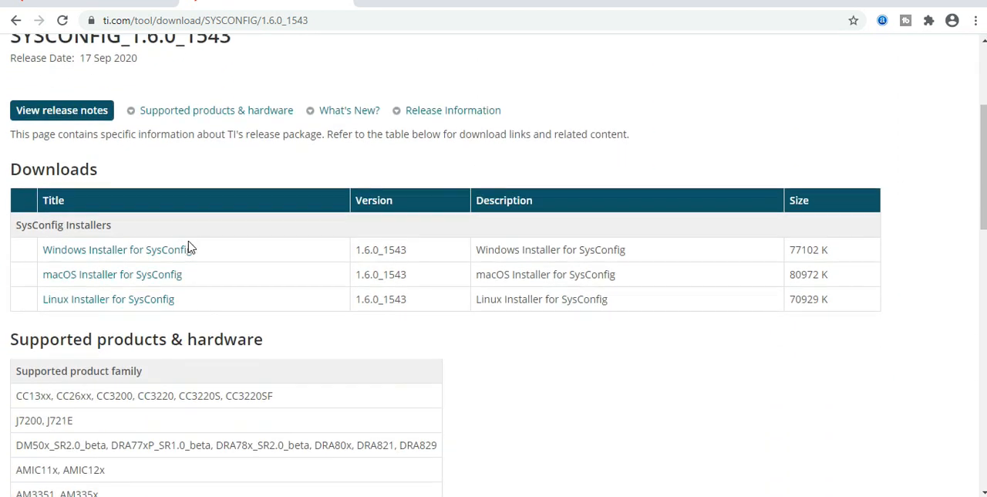
scroll("down", 3)
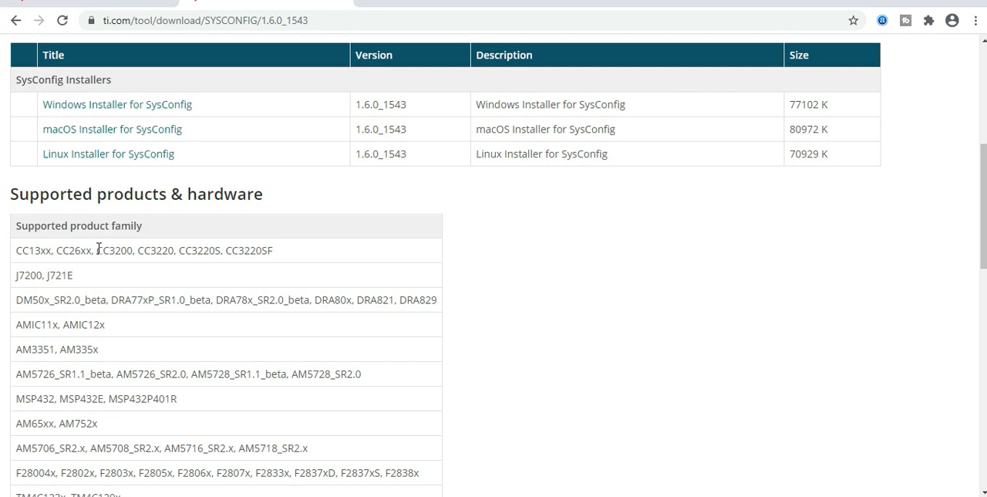
scroll("down", 3)
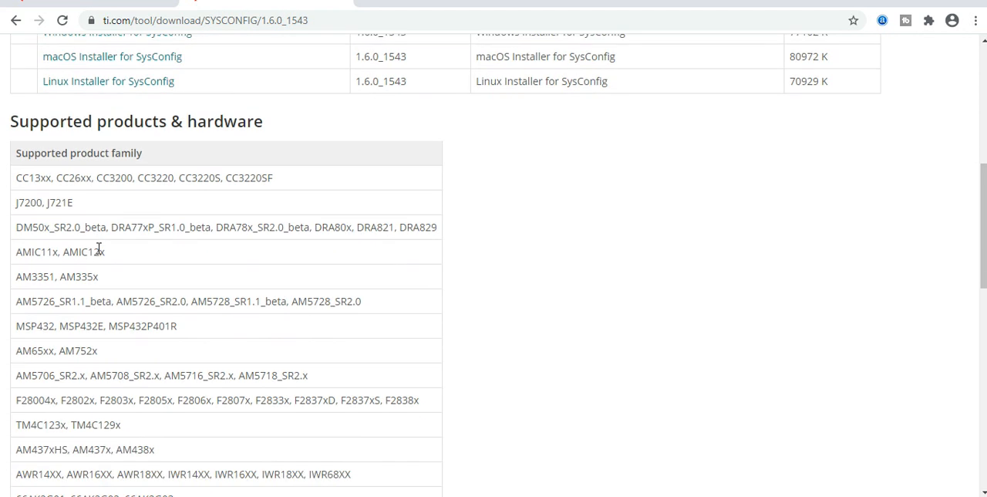
mouse_move(84, 280)
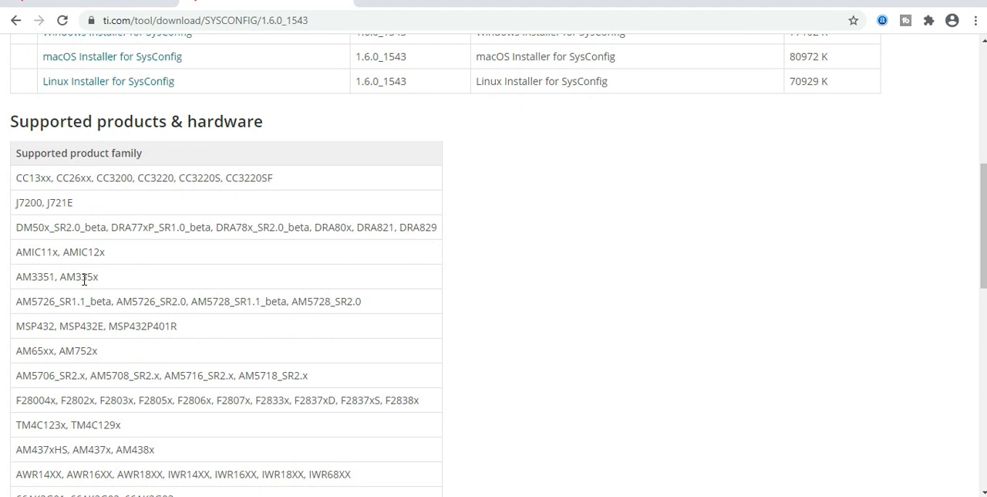
scroll("down", 3)
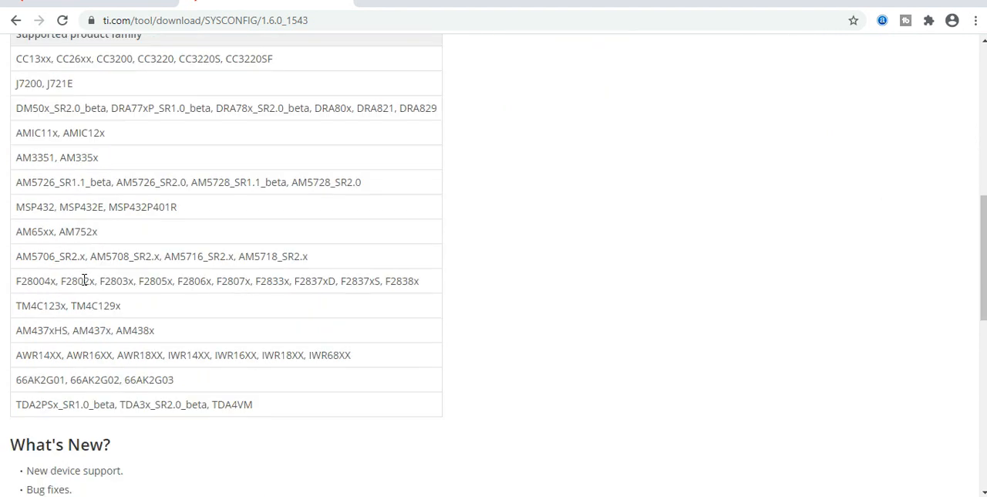
scroll("down", 3)
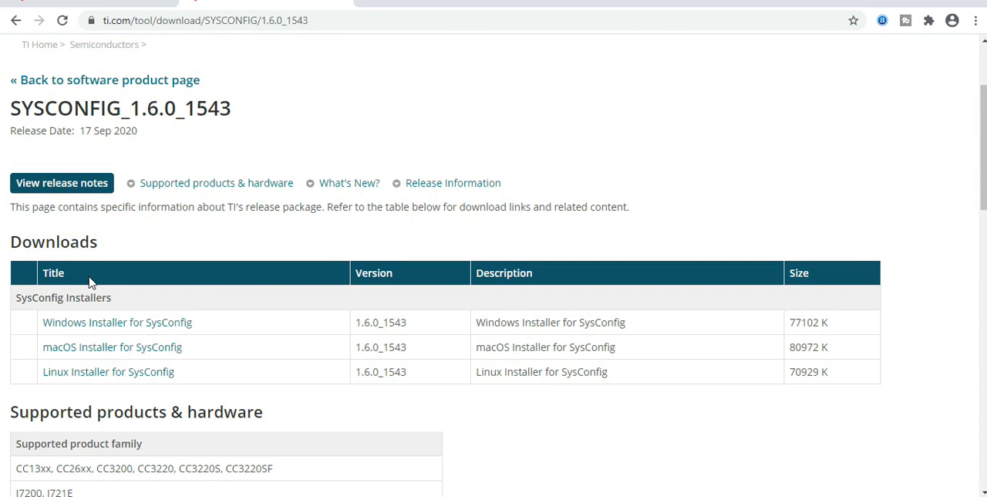
mouse_move(117, 322)
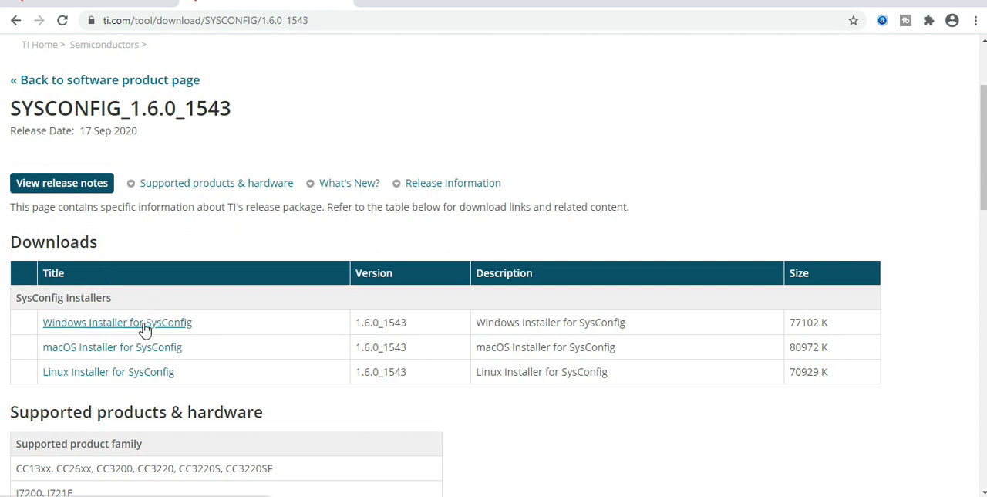
mouse_move(133, 327)
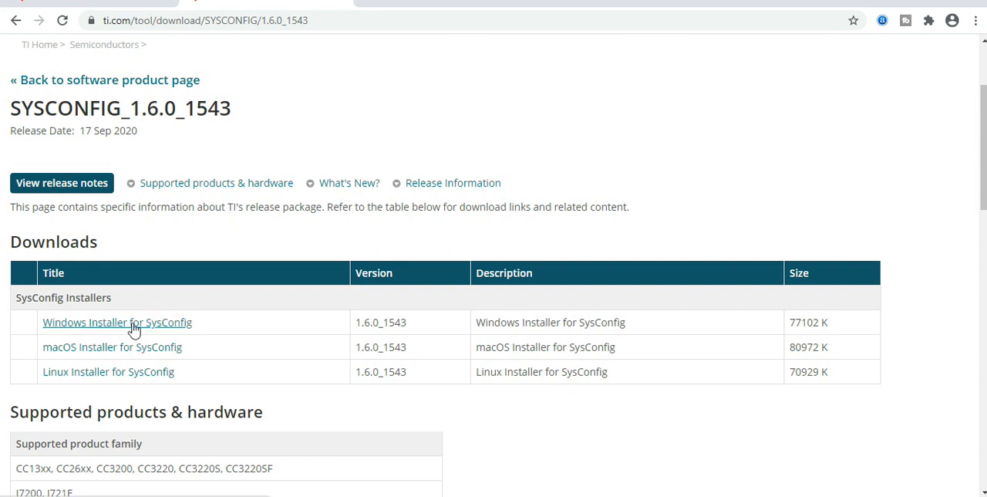
mouse_move(229, 321)
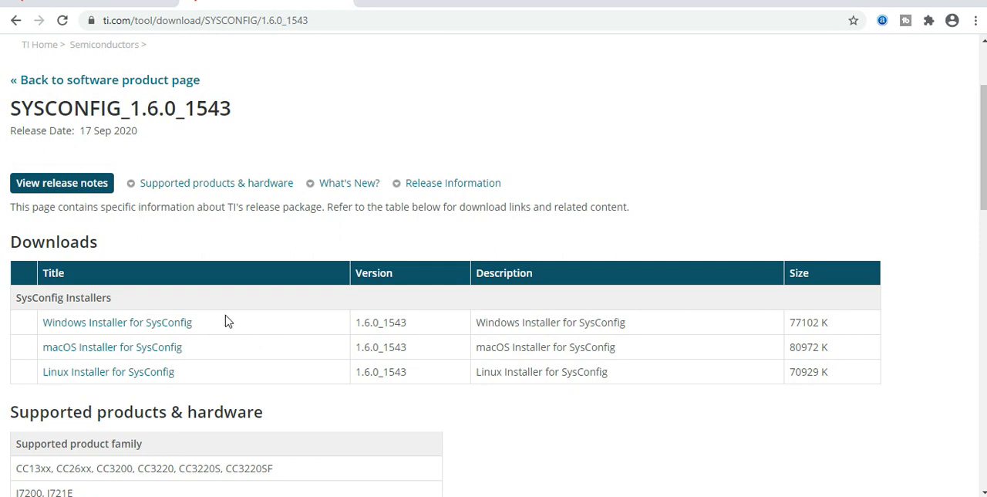
mouse_move(208, 321)
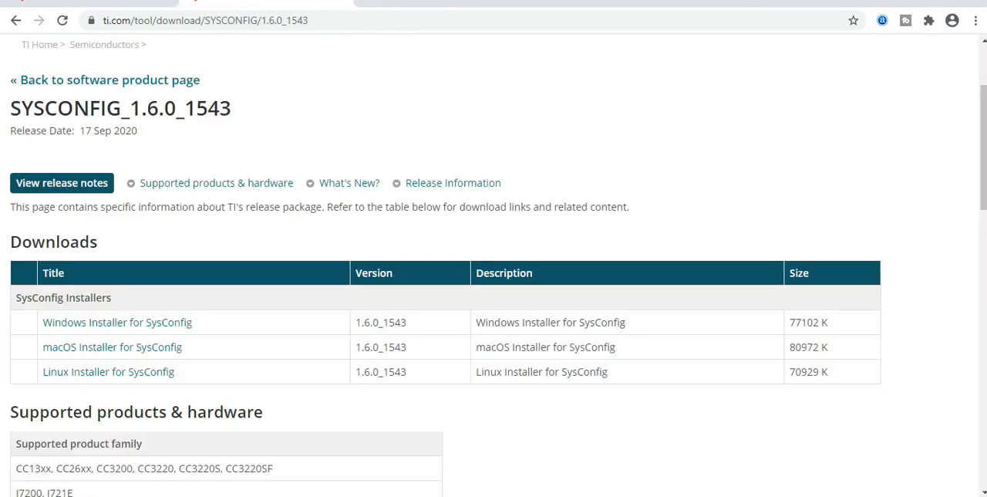
mouse_move(165, 304)
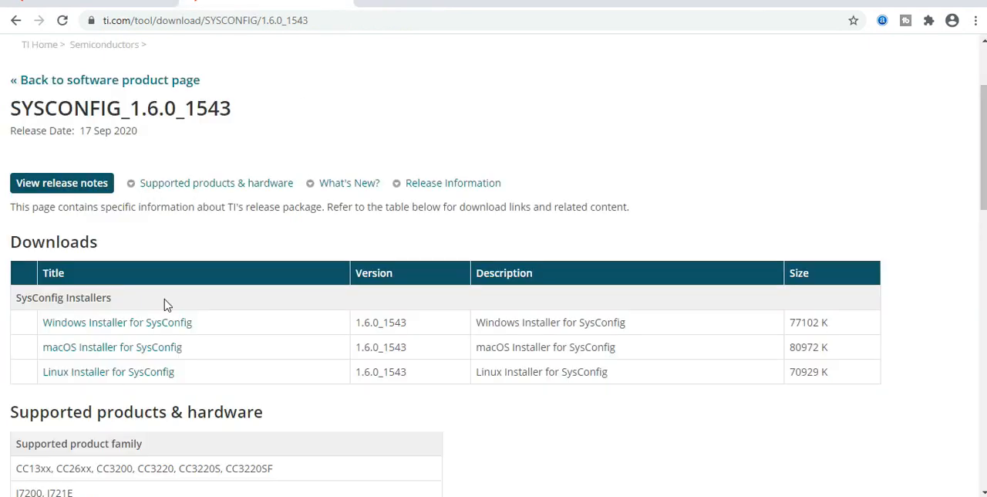
mouse_move(192, 373)
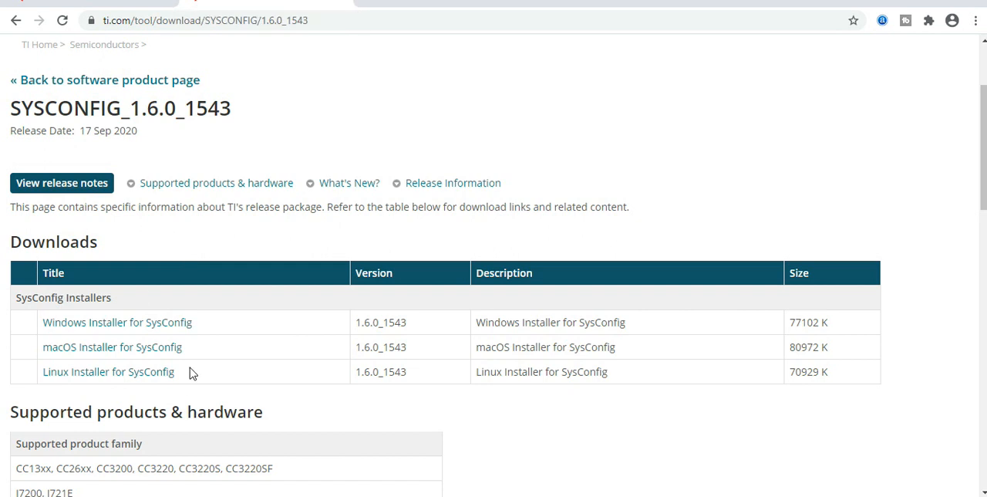
Inspect the link options on 'Windows Installer for SysConfig' and dismiss them without choosing.
right_click(117, 321)
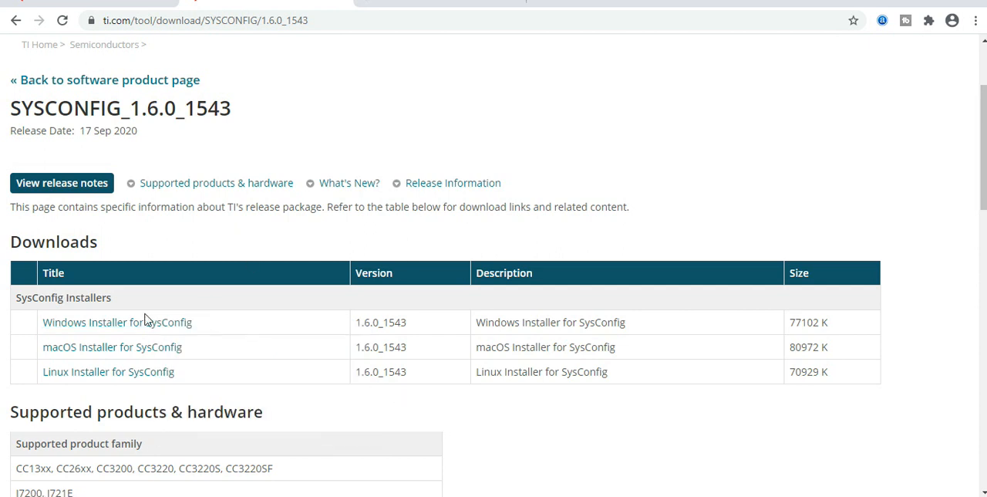
right_click(117, 321)
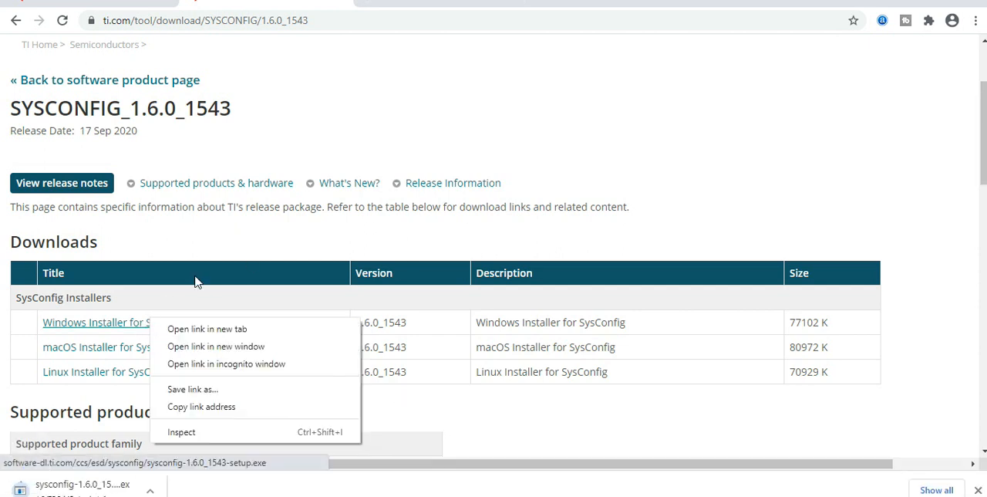
left_click(147, 411)
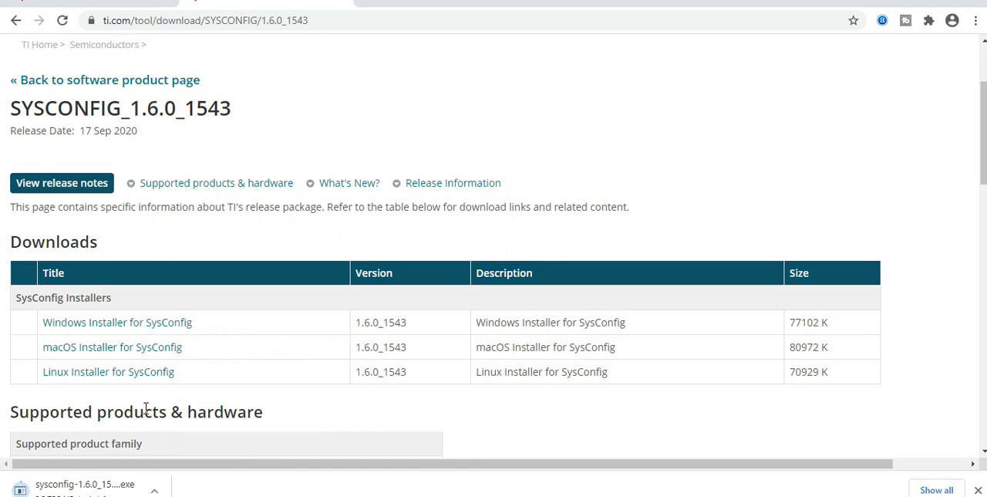
mouse_move(242, 292)
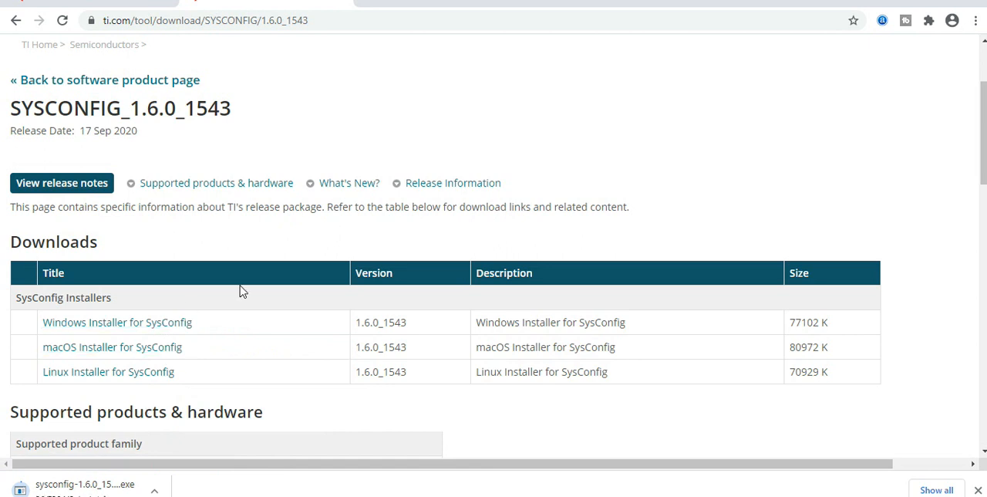
mouse_move(577, 416)
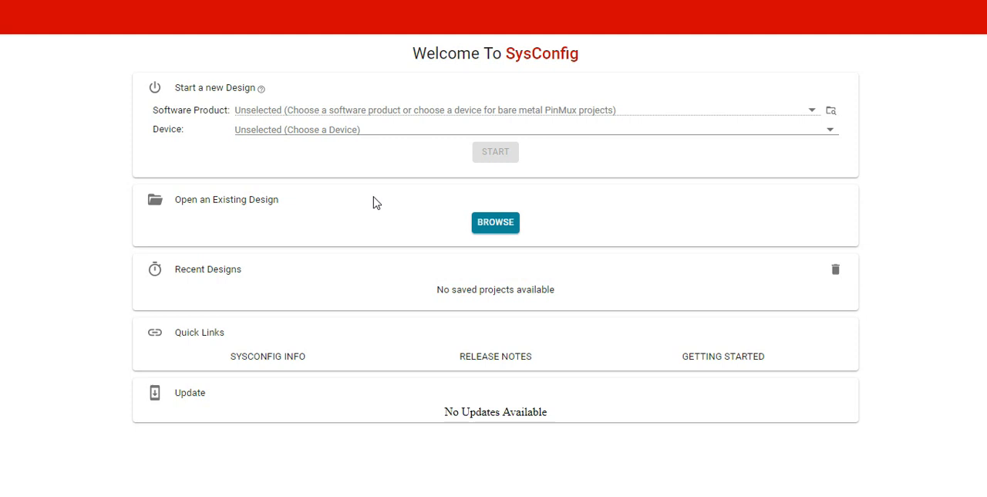
mouse_move(363, 345)
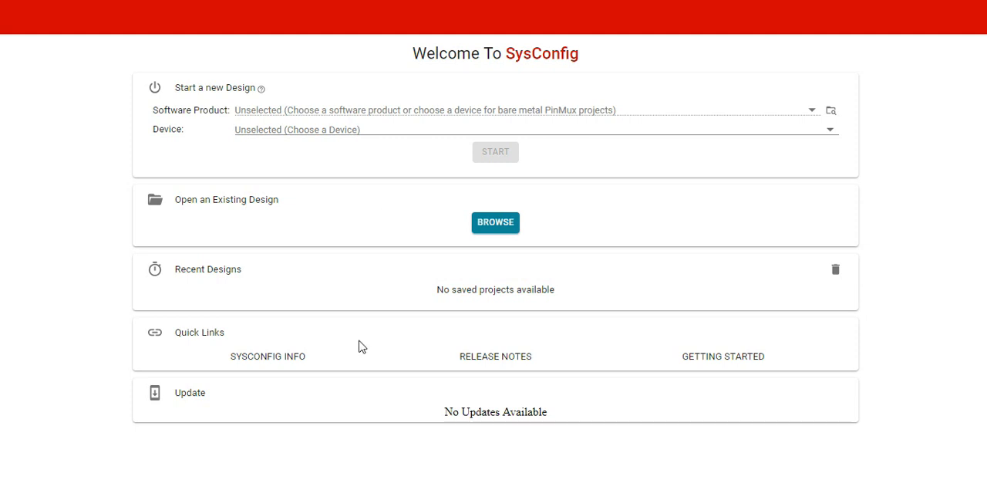
mouse_move(386, 355)
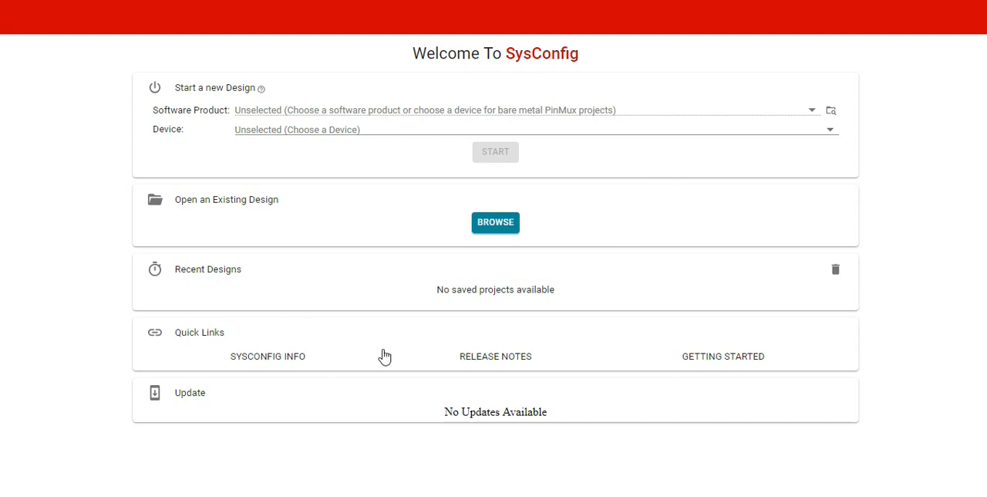
mouse_move(645, 319)
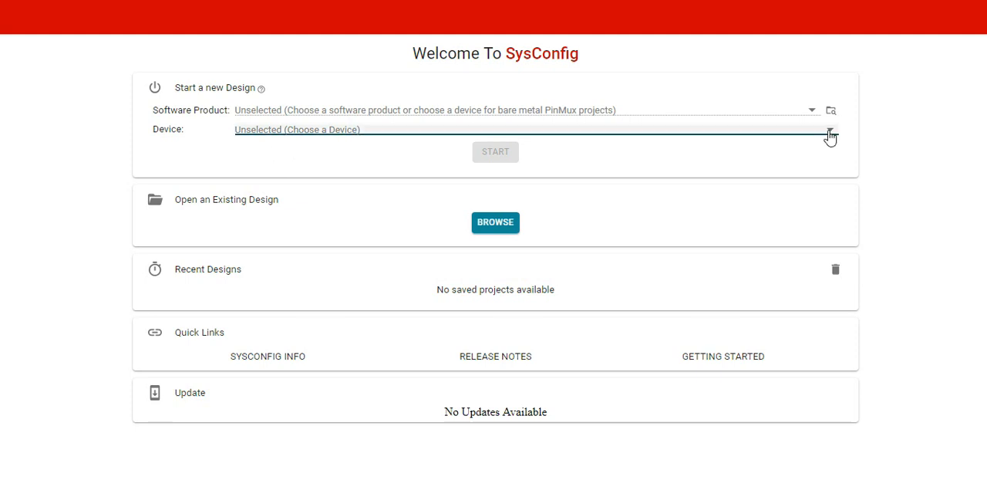
Create a new design for device MSP432P401R in package PZ100 and start it.
left_click(830, 130)
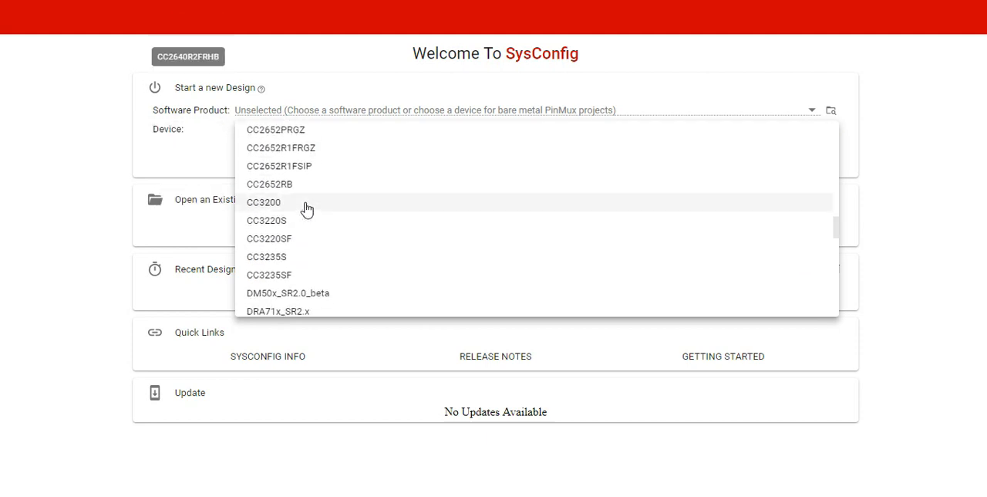
scroll("down", 3)
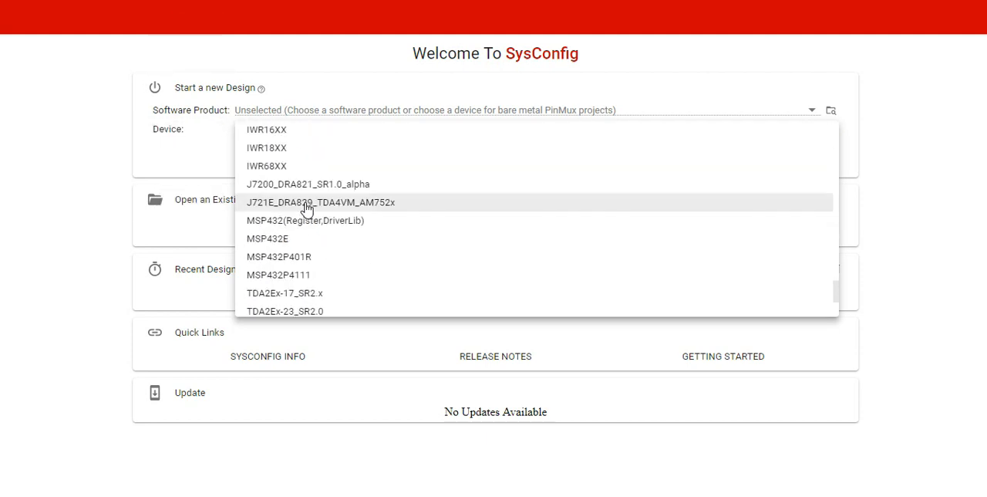
left_click(278, 256)
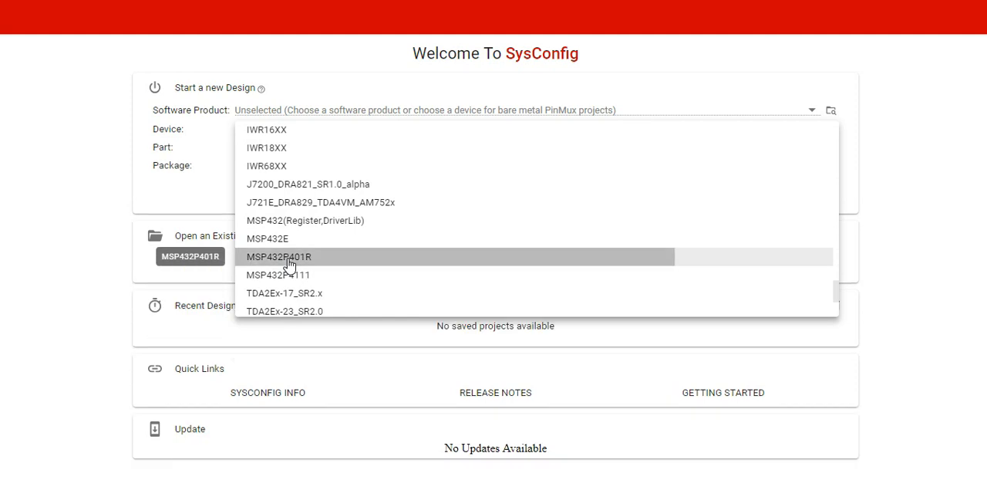
left_click(278, 256)
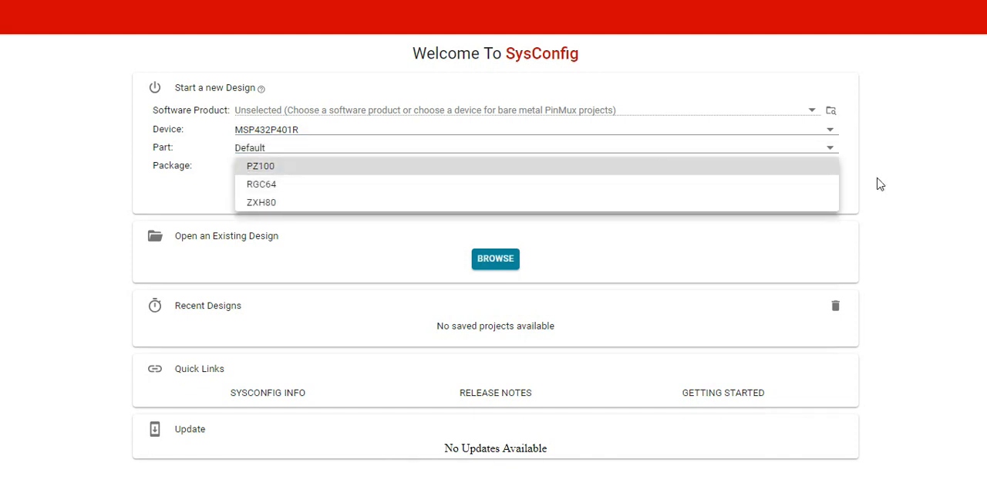
left_click(259, 165)
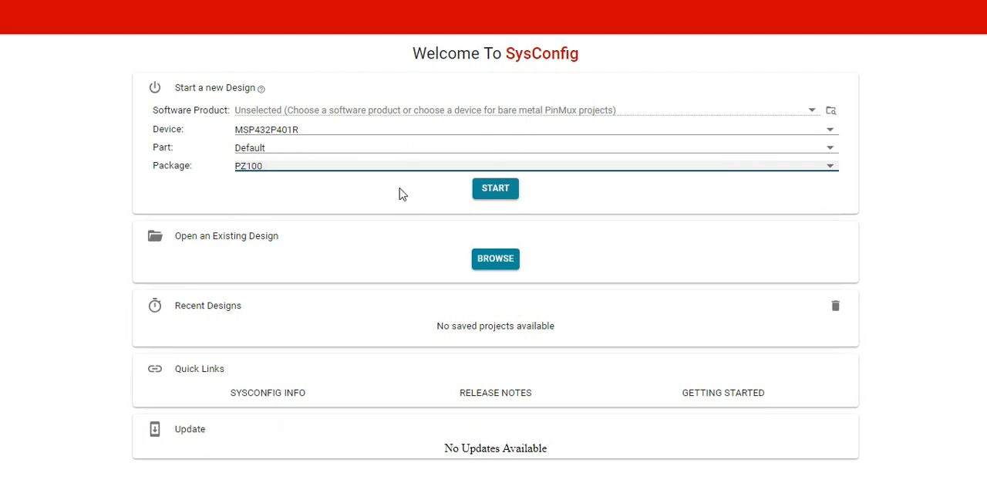
left_click(496, 188)
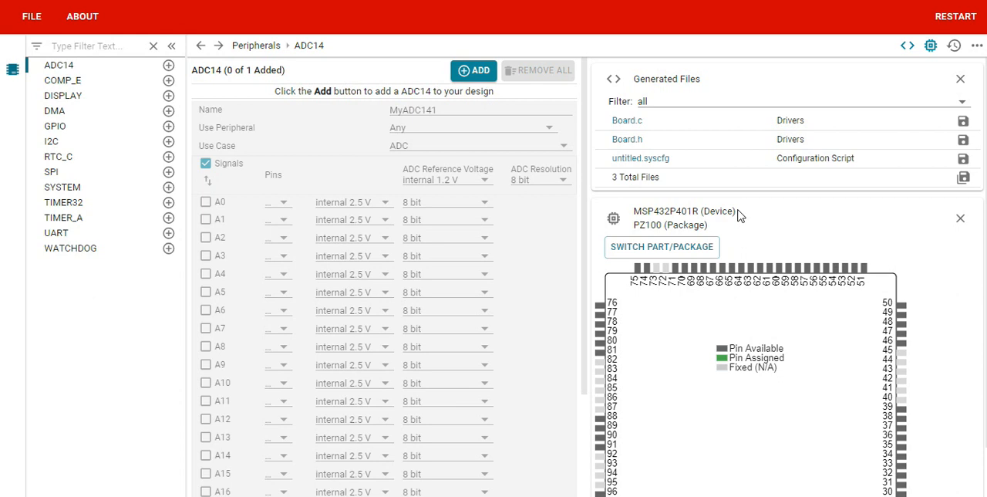
mouse_move(435, 37)
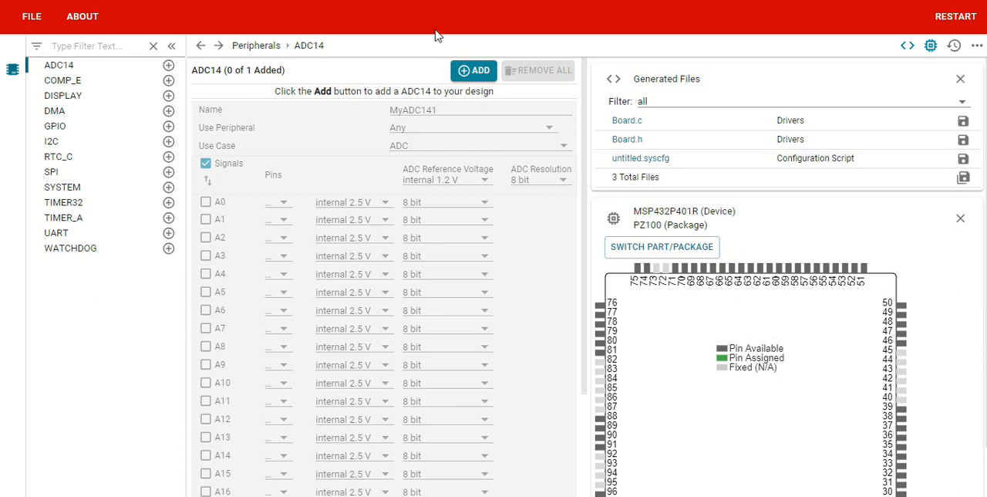
mouse_move(583, 284)
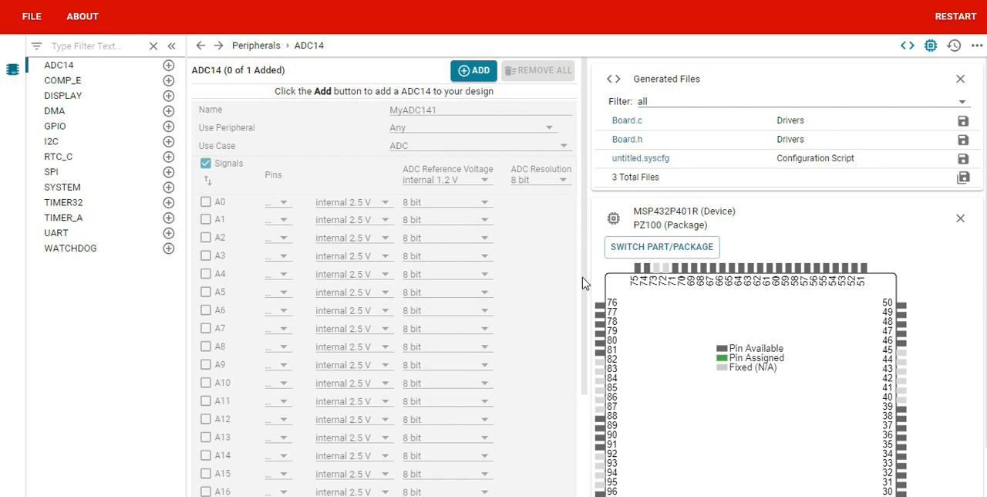
mouse_move(6, 92)
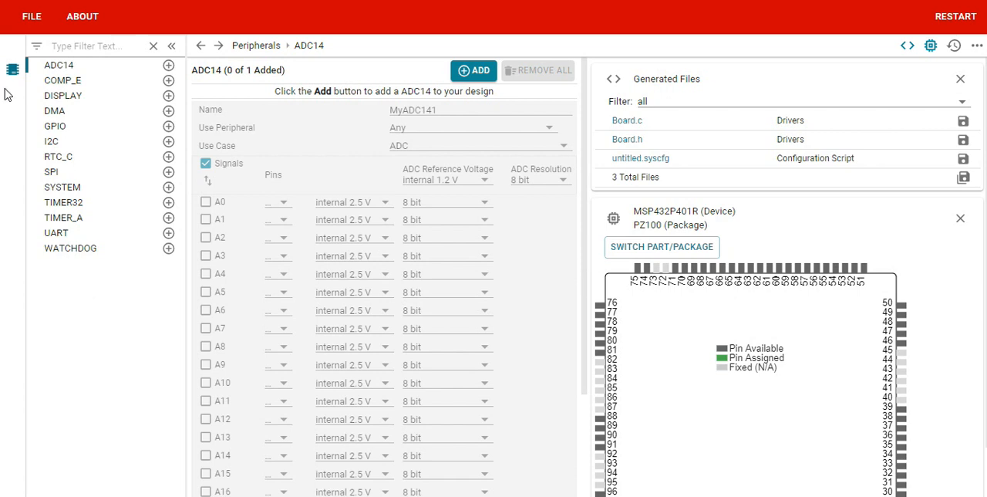
mouse_move(92, 65)
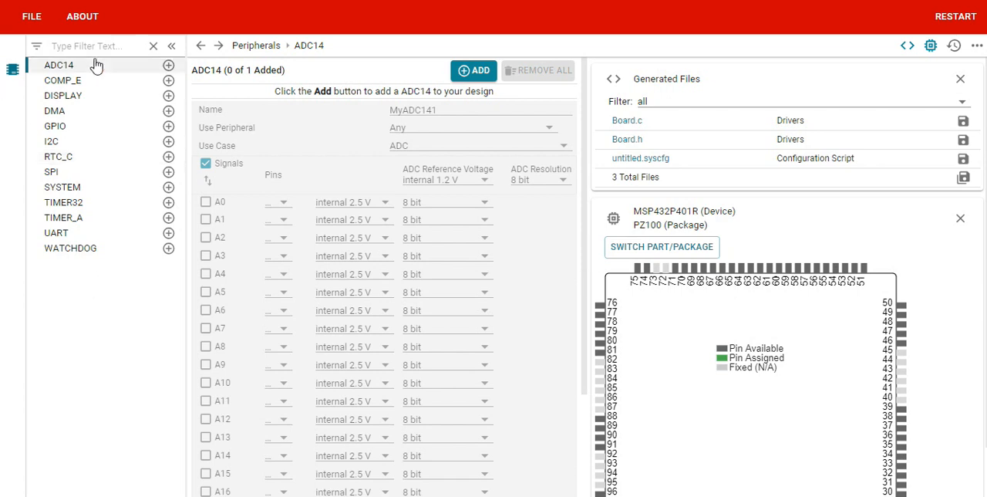
mouse_move(345, 77)
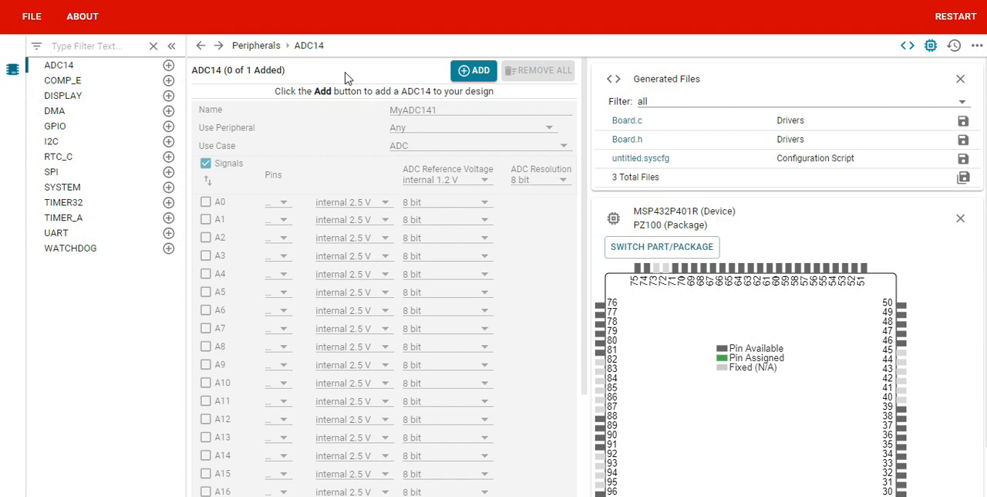
mouse_move(500, 185)
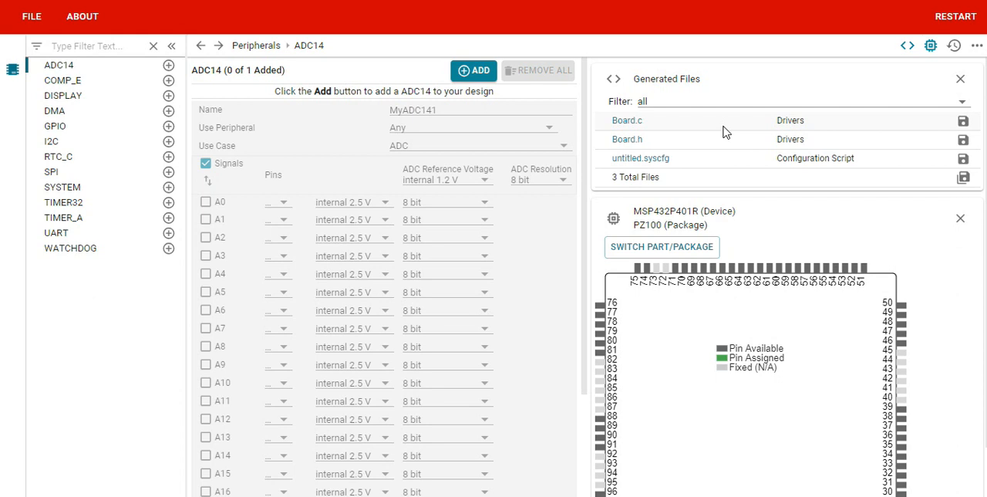
mouse_move(821, 161)
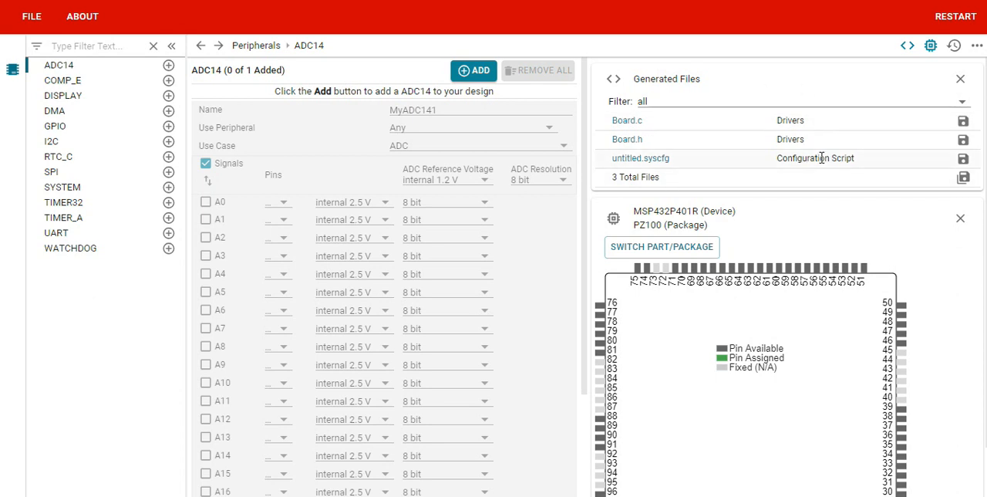
mouse_move(701, 181)
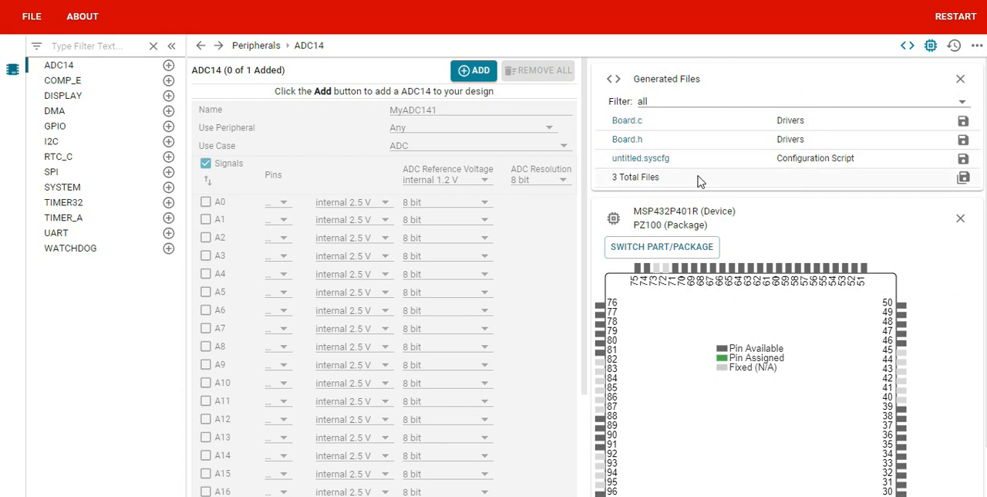
mouse_move(346, 280)
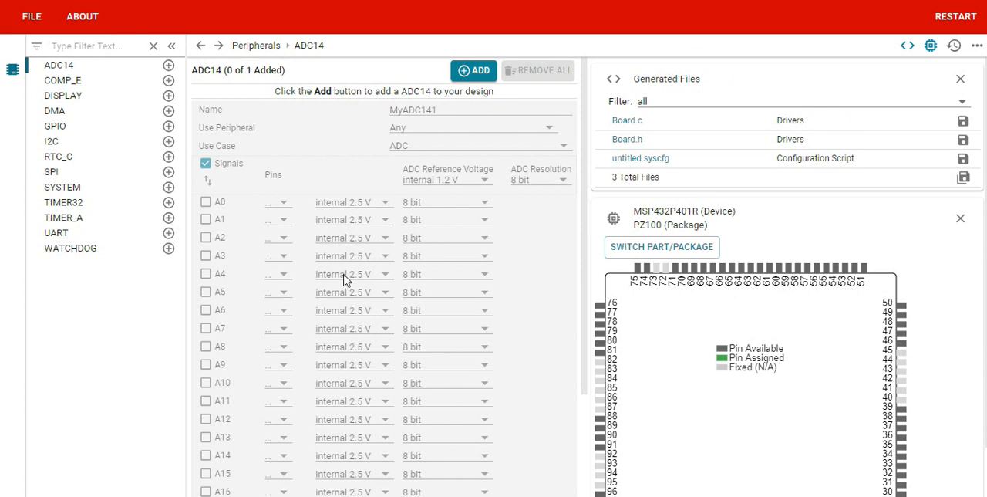
mouse_move(169, 237)
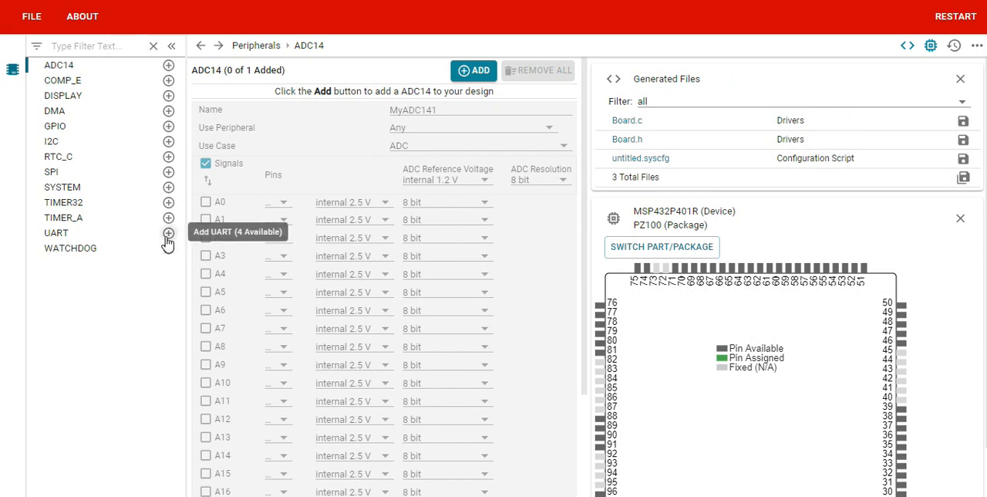
left_click(168, 234)
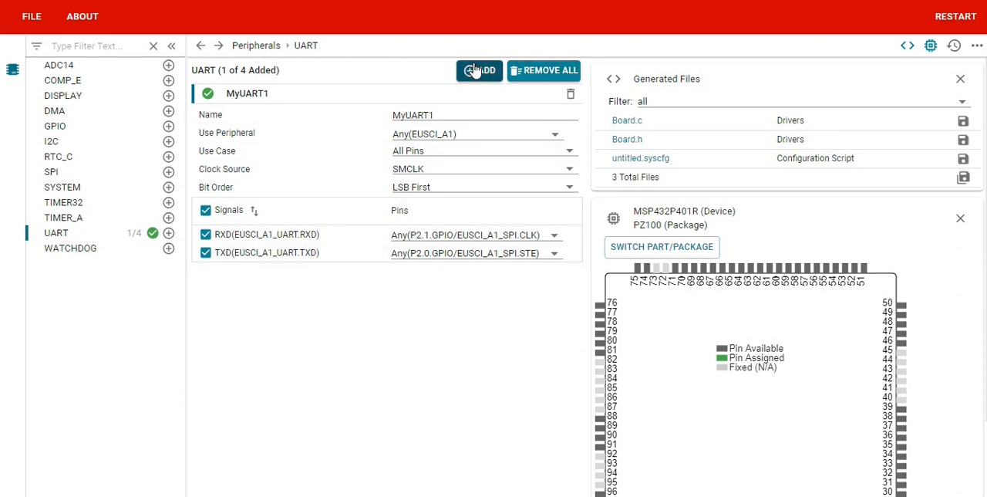
left_click(478, 71)
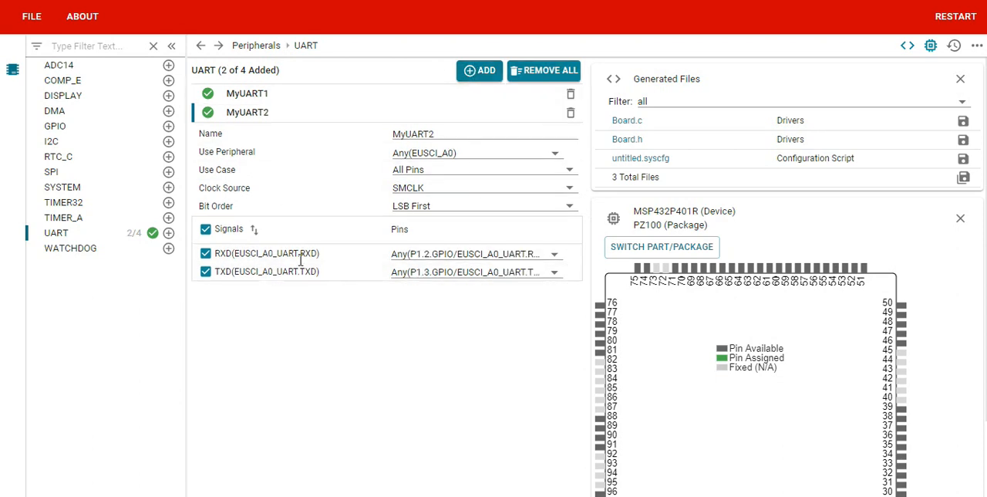
mouse_move(323, 303)
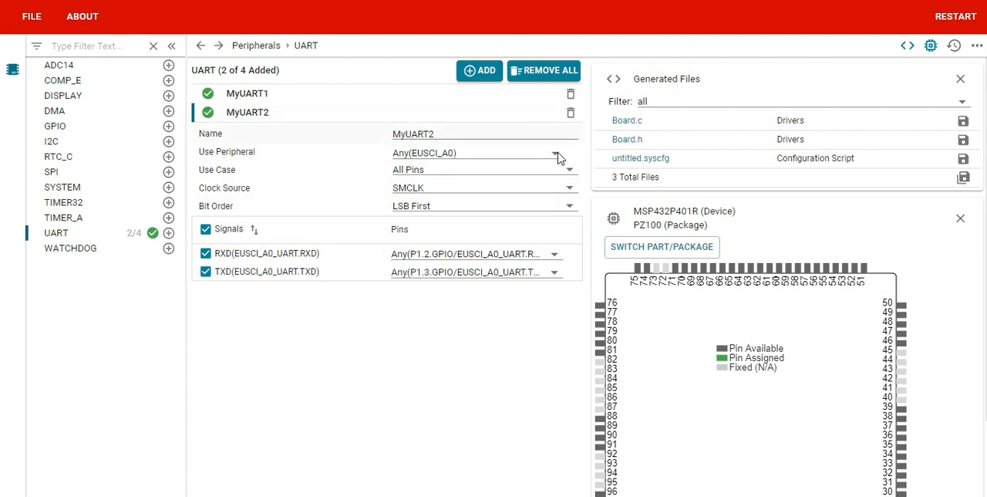
mouse_move(651, 173)
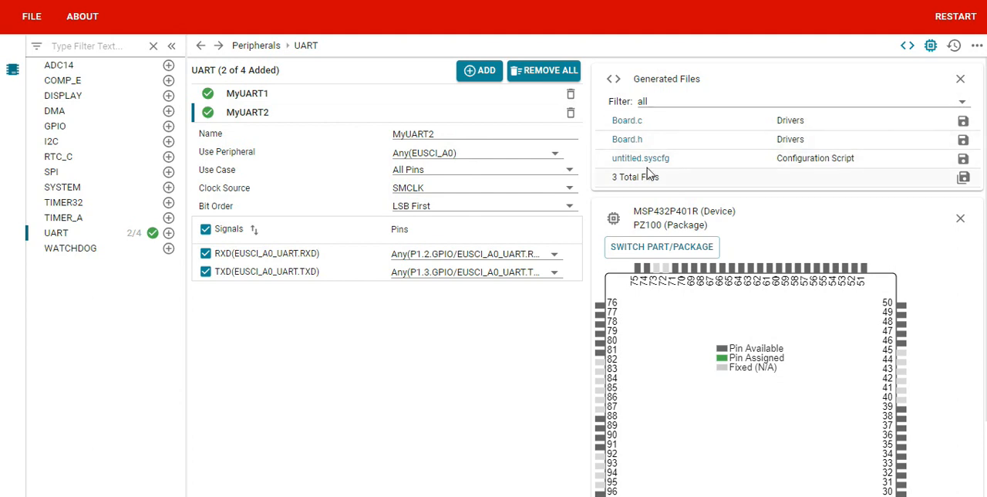
mouse_move(964, 120)
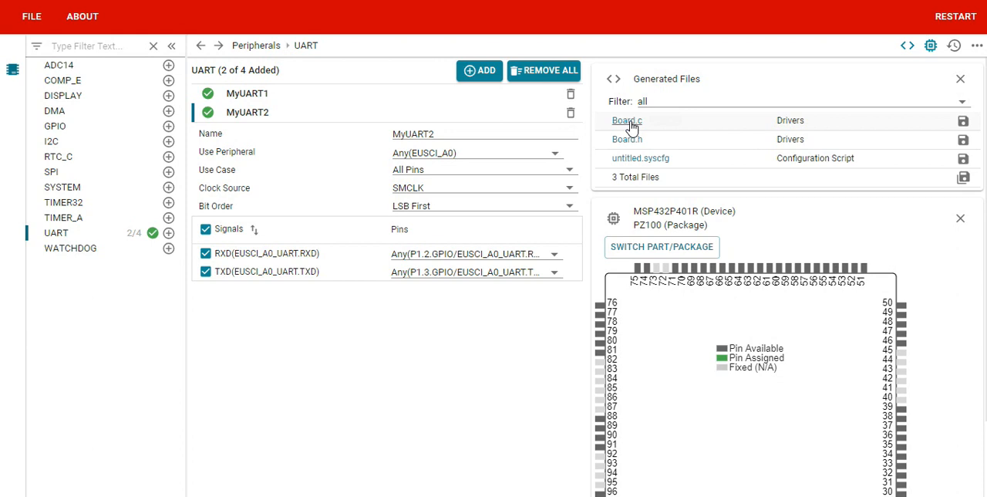
View the generated Board.c and read down through its includes and DMA error handler code.
left_click(627, 120)
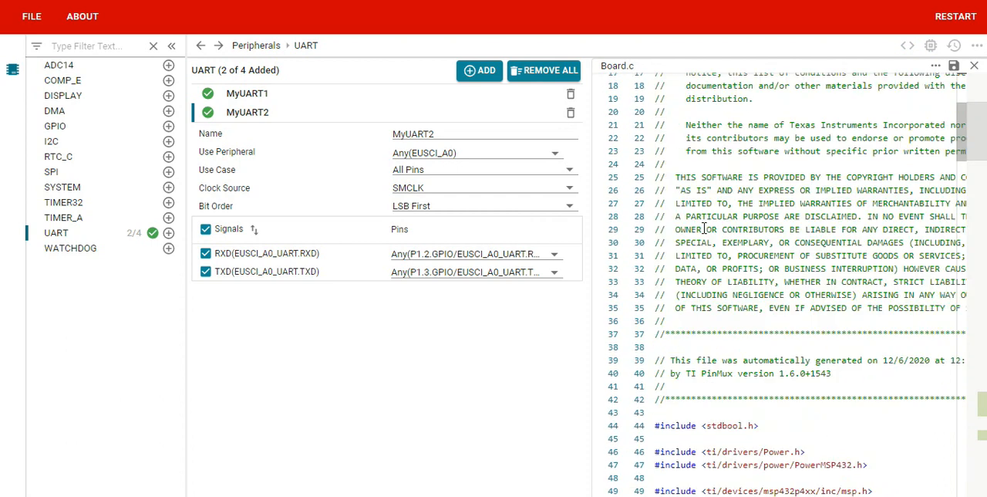
scroll("down", 3)
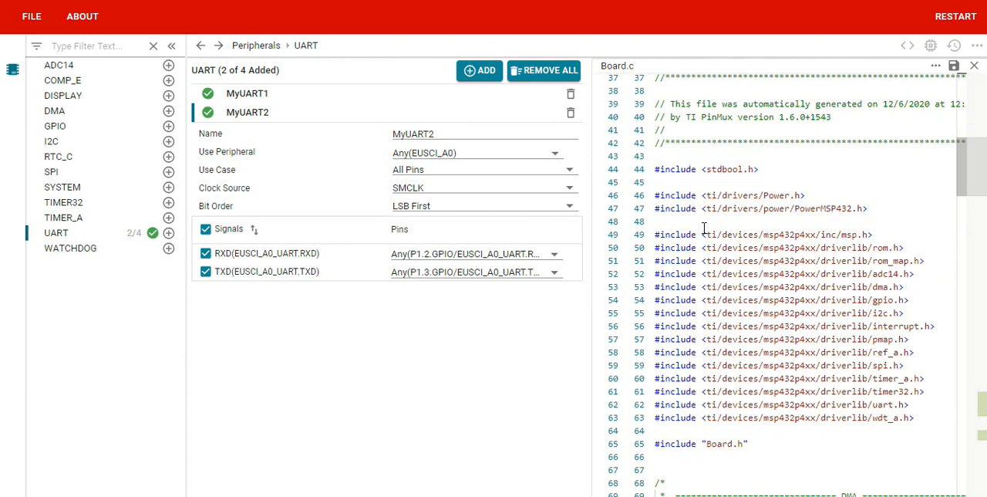
scroll("down", 3)
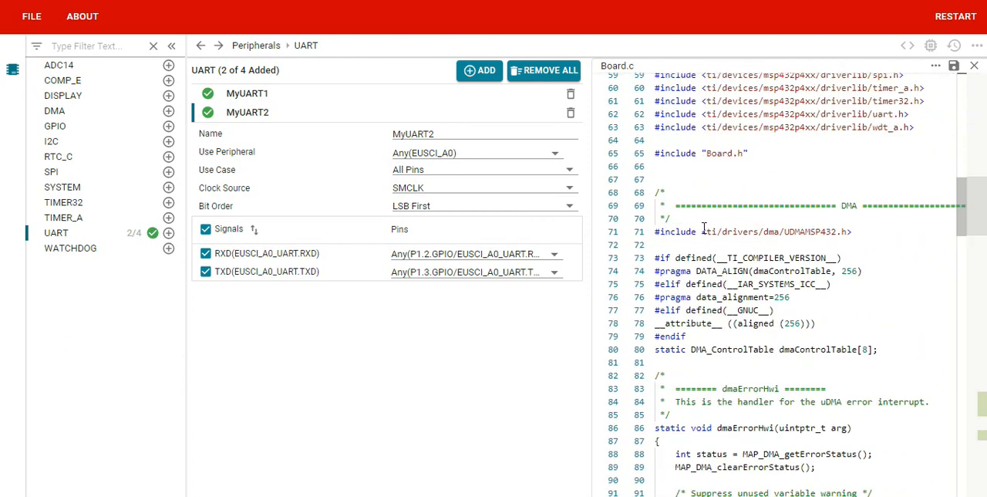
scroll("down", 3)
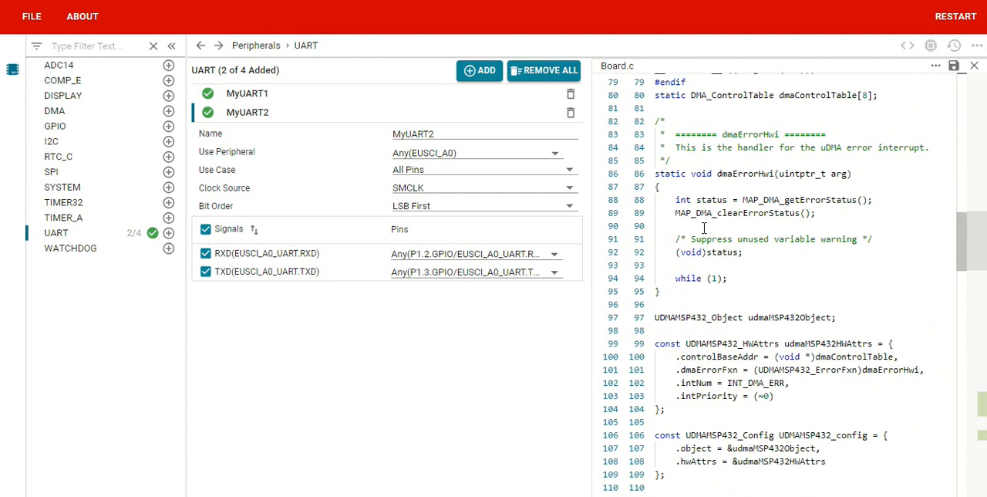
scroll("down", 3)
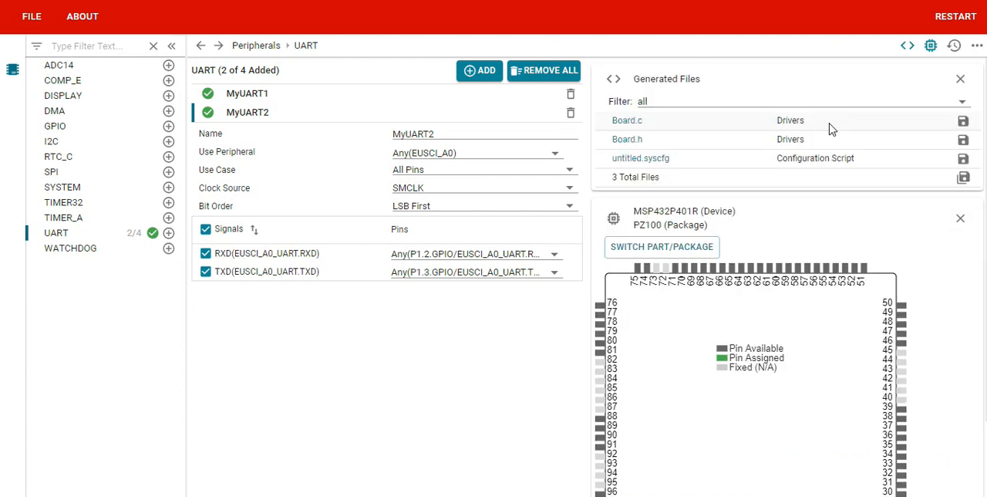
mouse_move(963, 124)
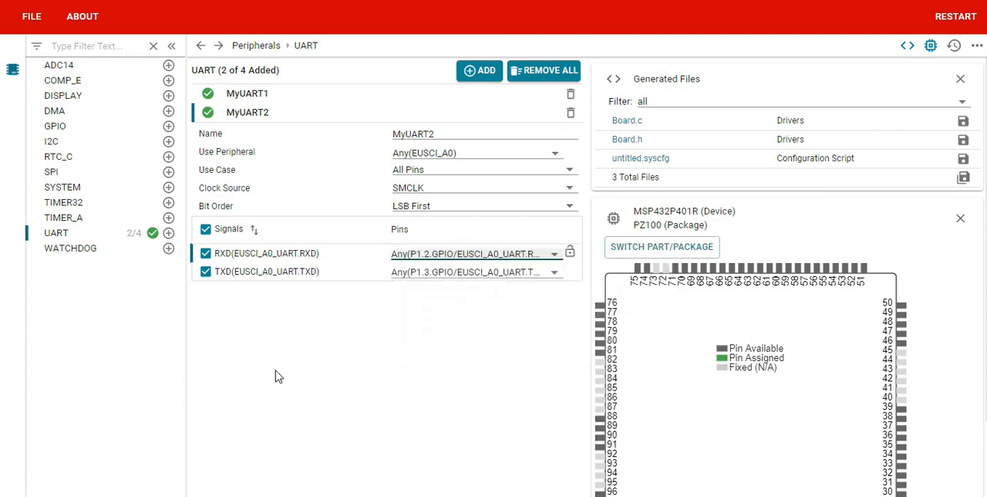
mouse_move(34, 171)
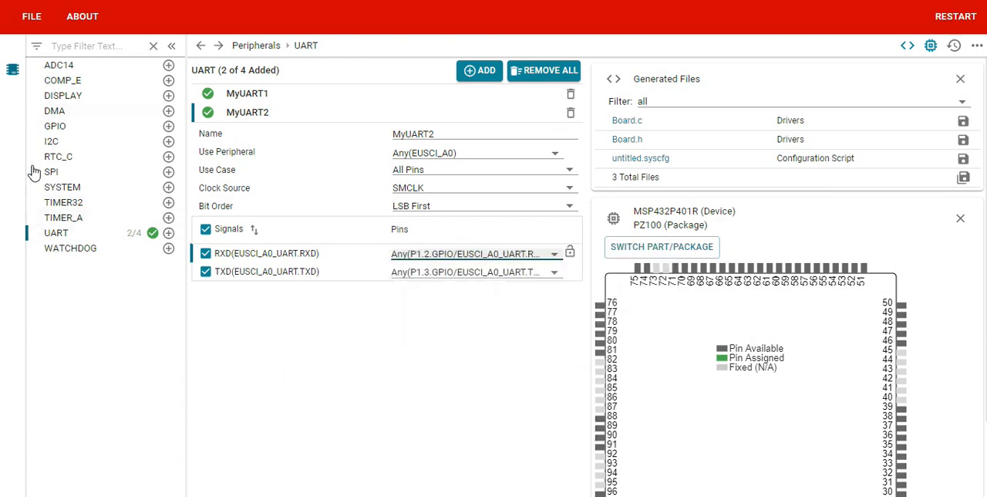
mouse_move(74, 80)
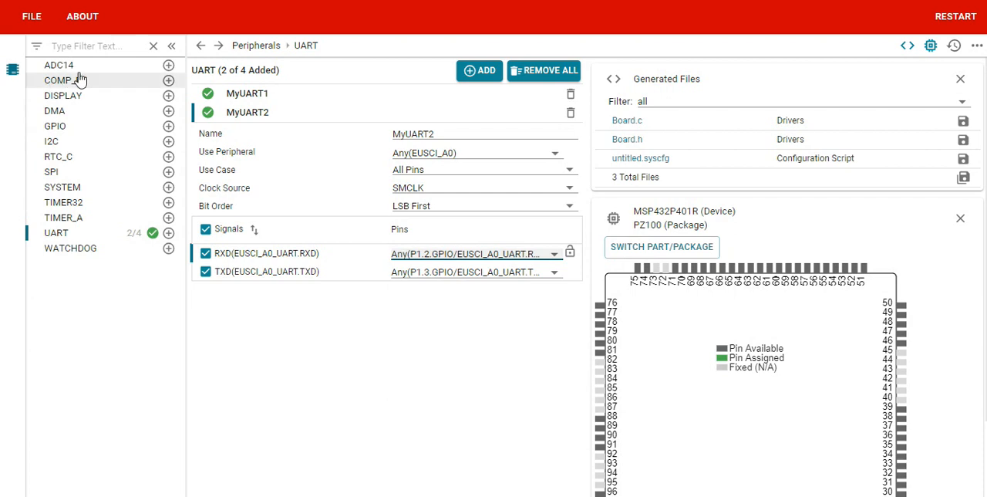
mouse_move(435, 342)
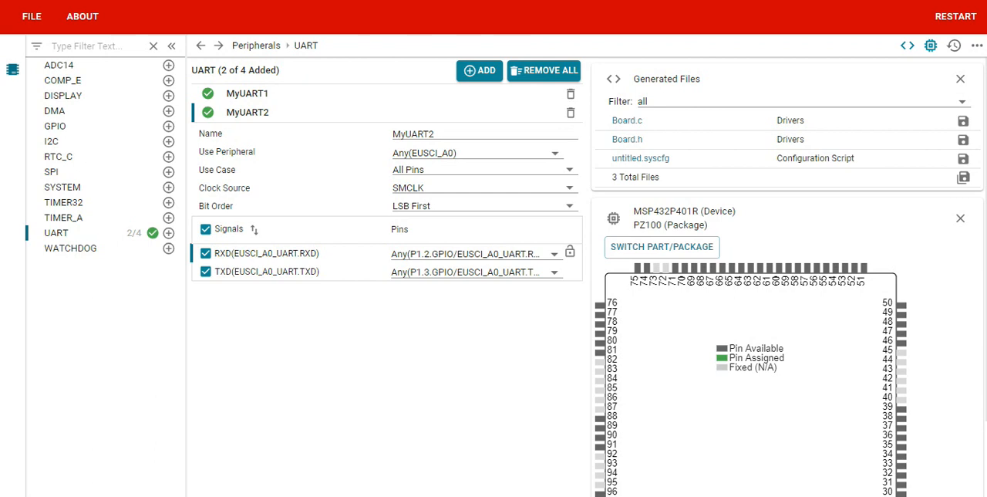
mouse_move(258, 492)
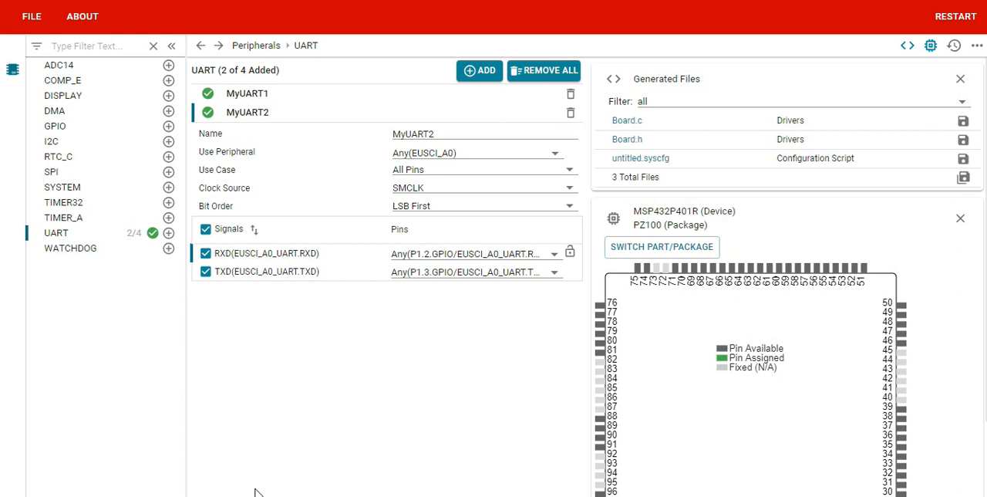
mouse_move(492, 302)
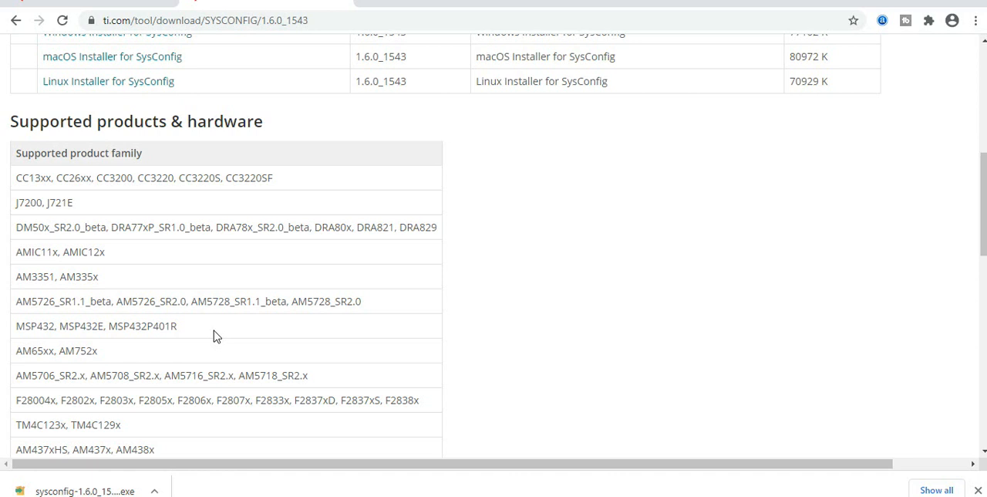
Browse the Supported products & hardware table to the What's New notes, confirming MSP432P401R is listed.
scroll("down", 3)
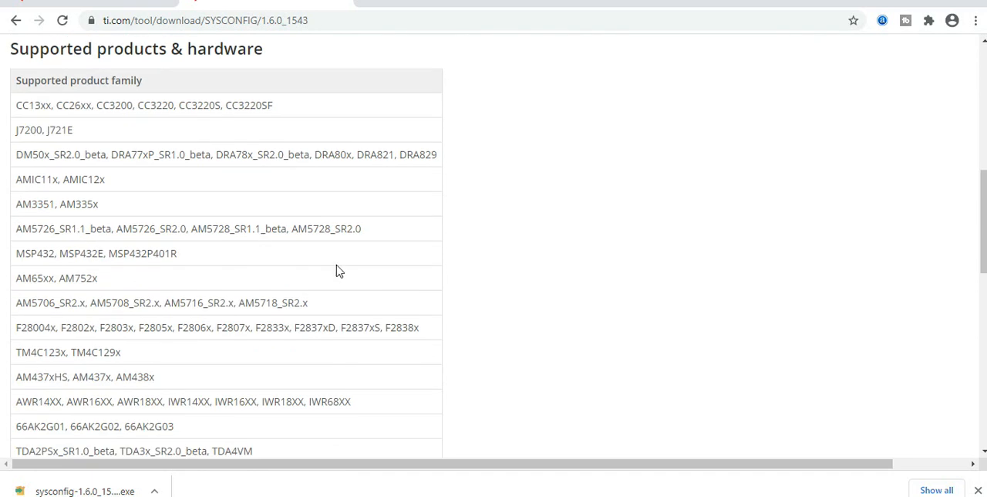
scroll("down", 3)
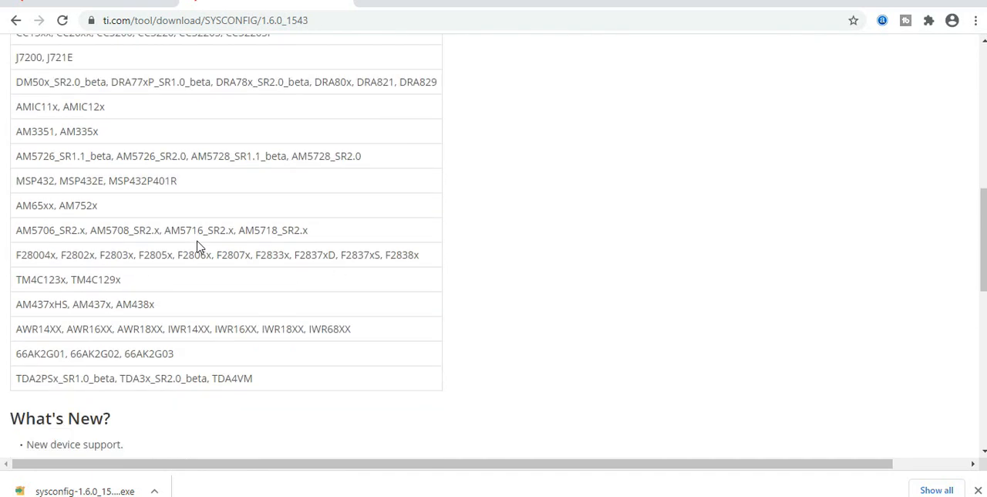
scroll("up", 3)
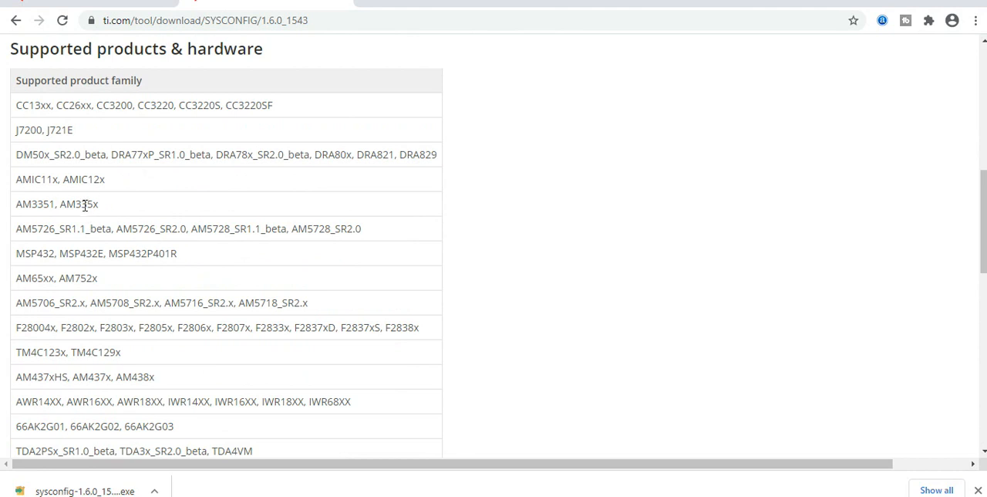
mouse_move(250, 259)
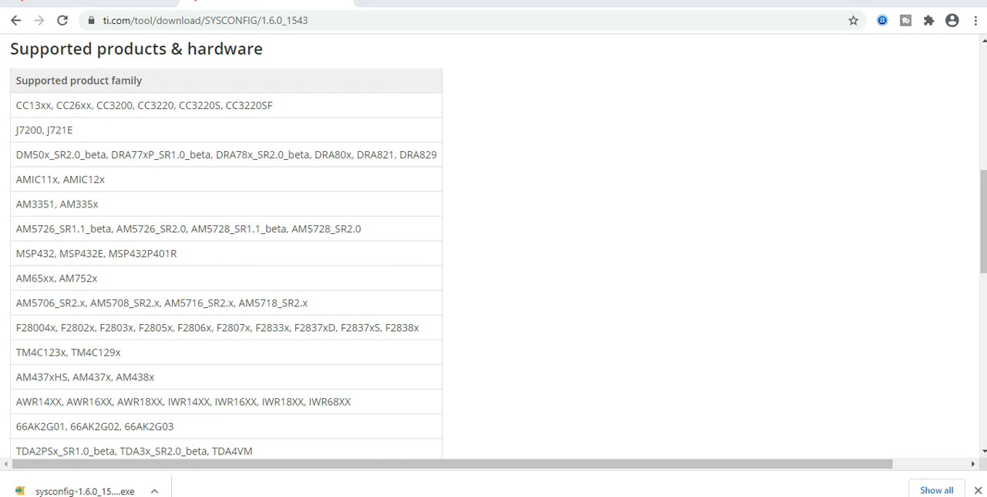
mouse_move(364, 301)
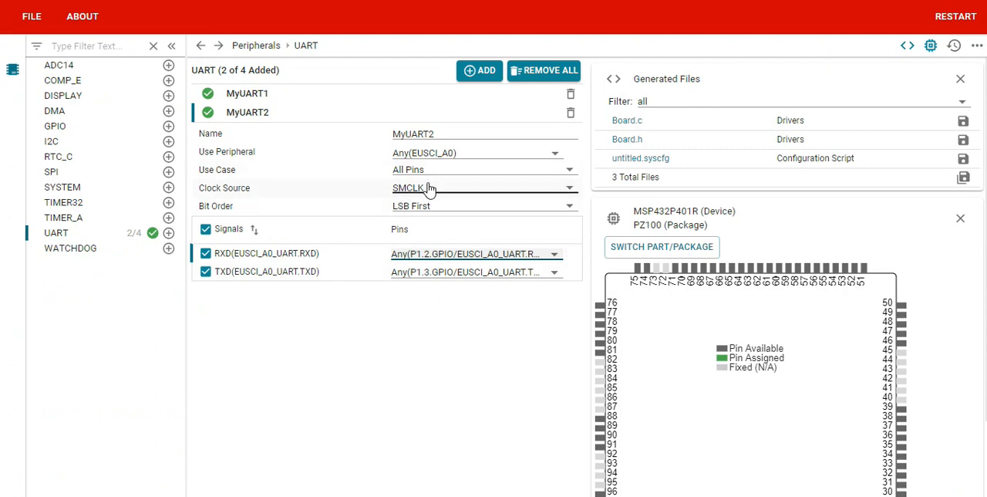
mouse_move(451, 171)
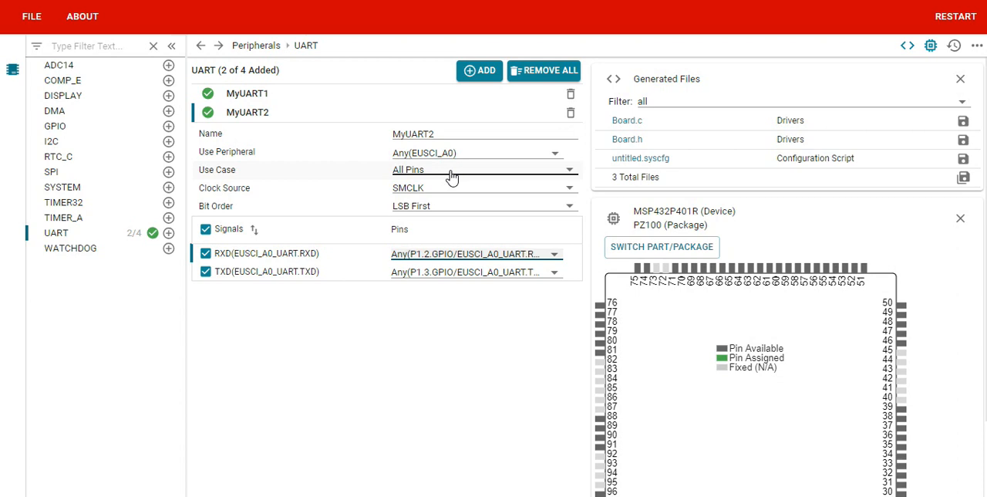
mouse_move(672, 275)
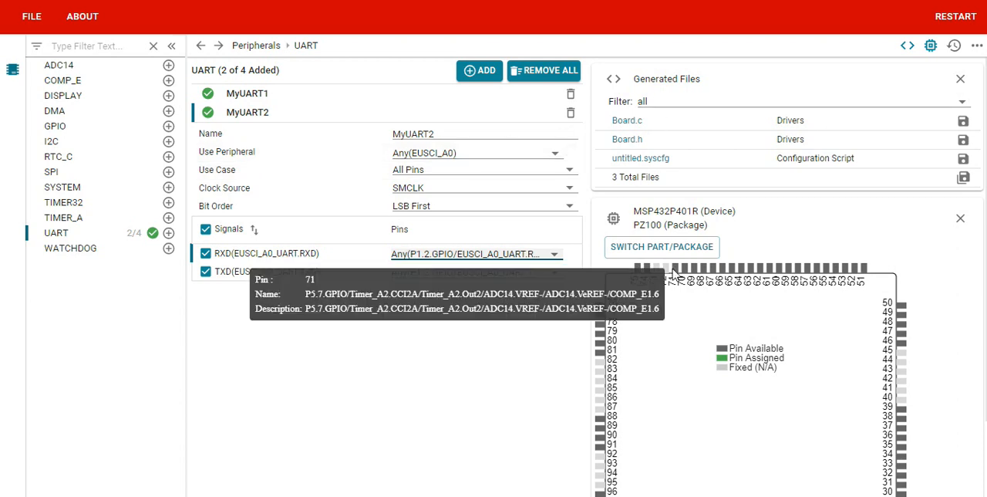
left_click(660, 247)
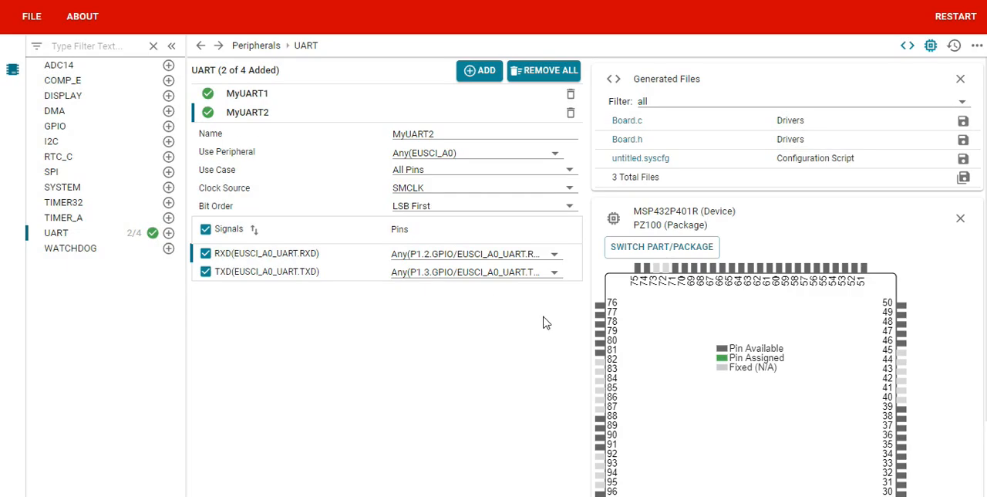
mouse_move(525, 324)
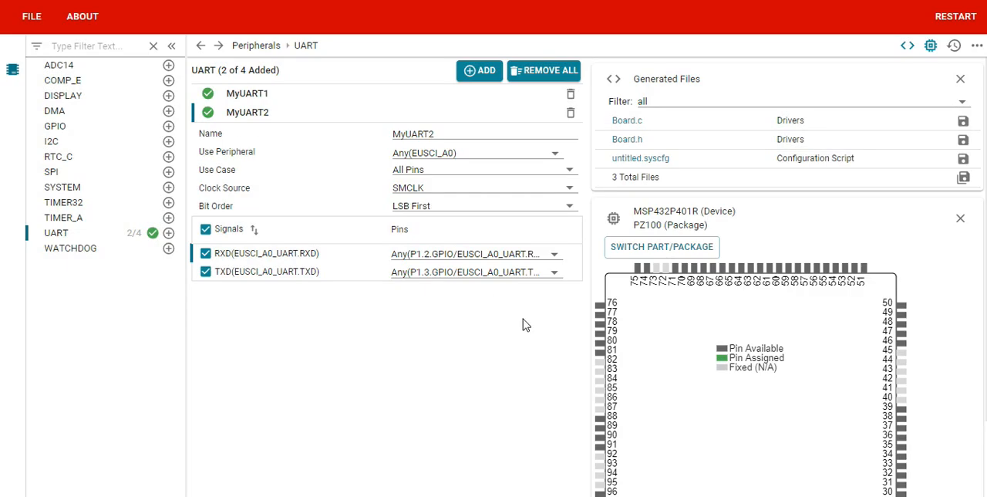